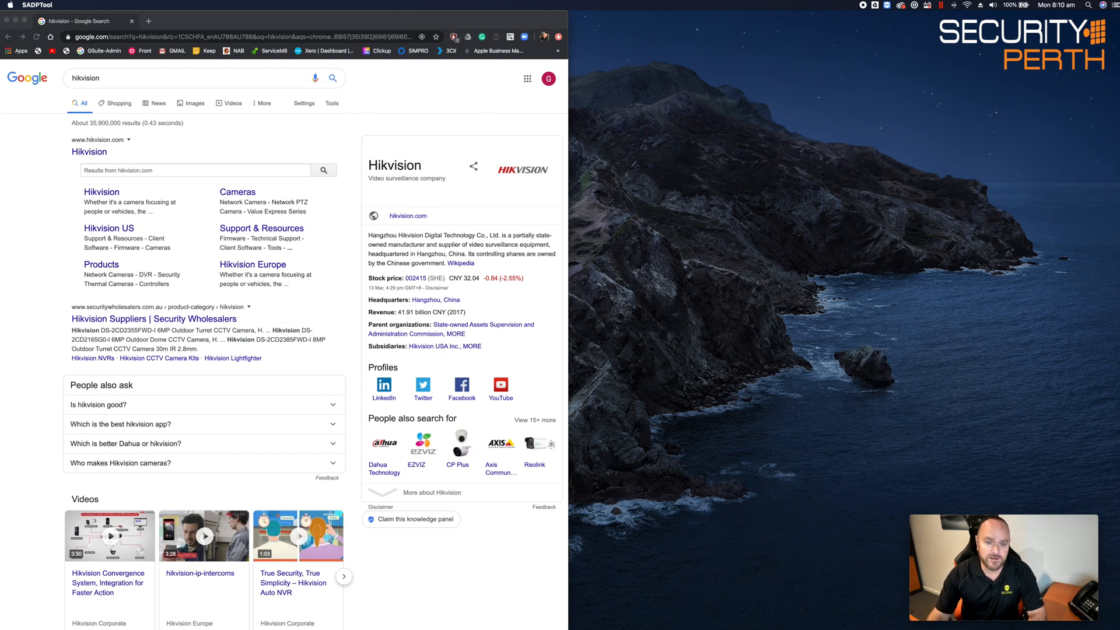
pyautogui.moveTo(517, 179)
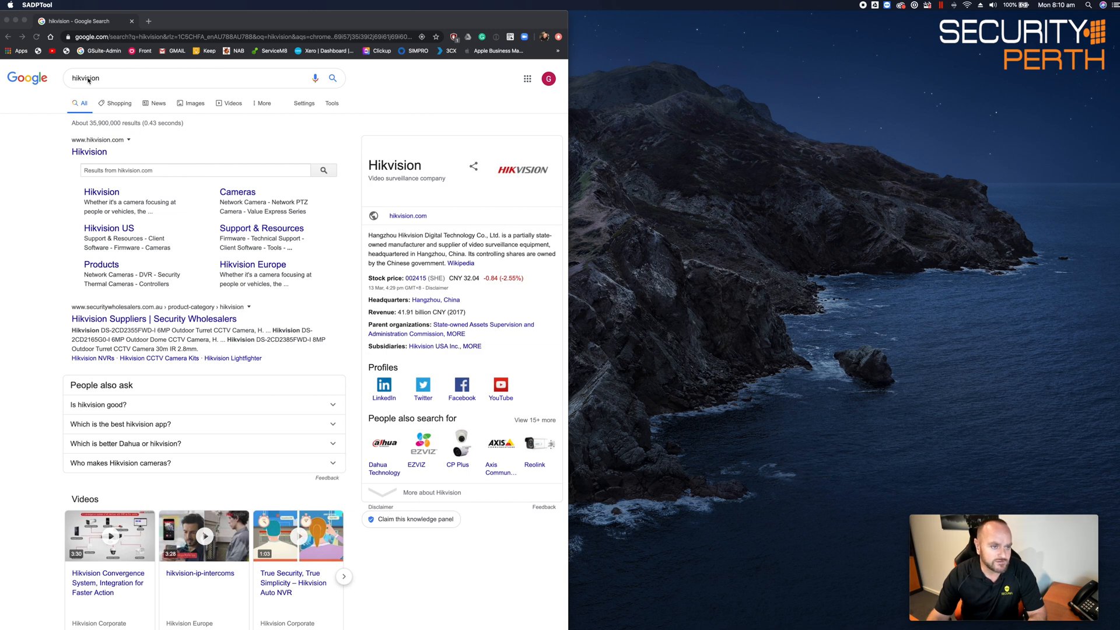
pyautogui.moveTo(126, 93)
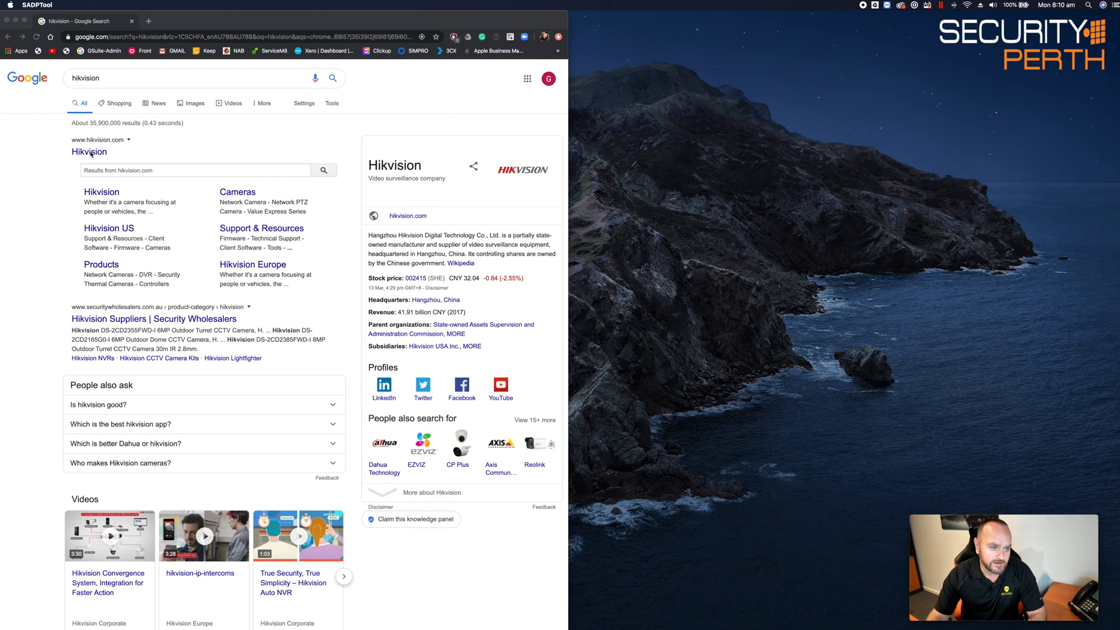
# Step: Open the official Hikvision website from the Google results for hikvision
pyautogui.click(89, 152)
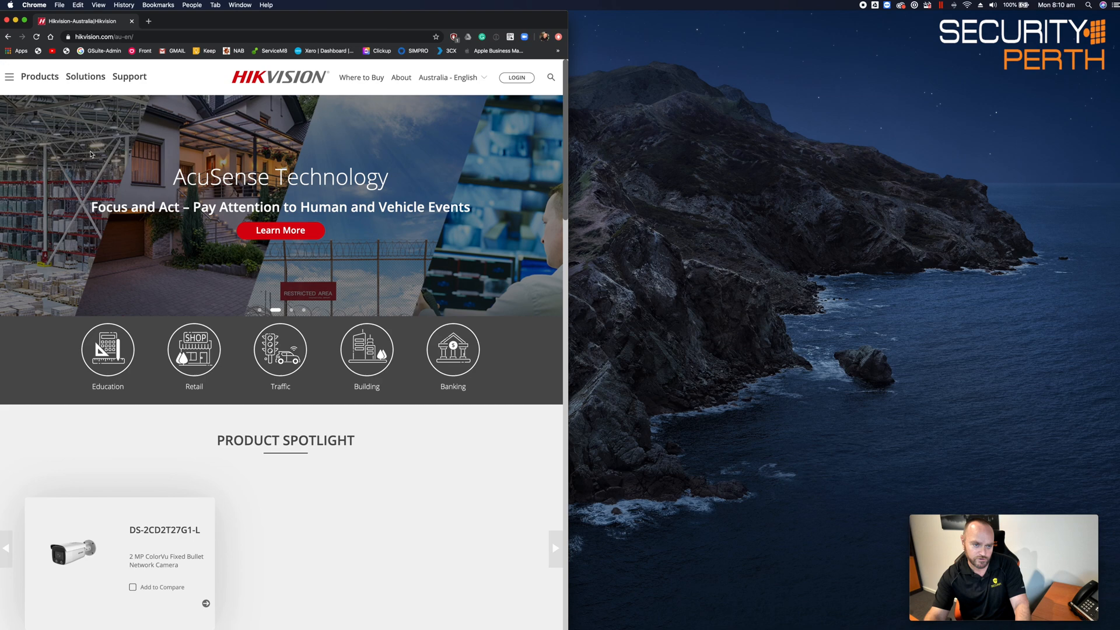
pyautogui.moveTo(190, 121)
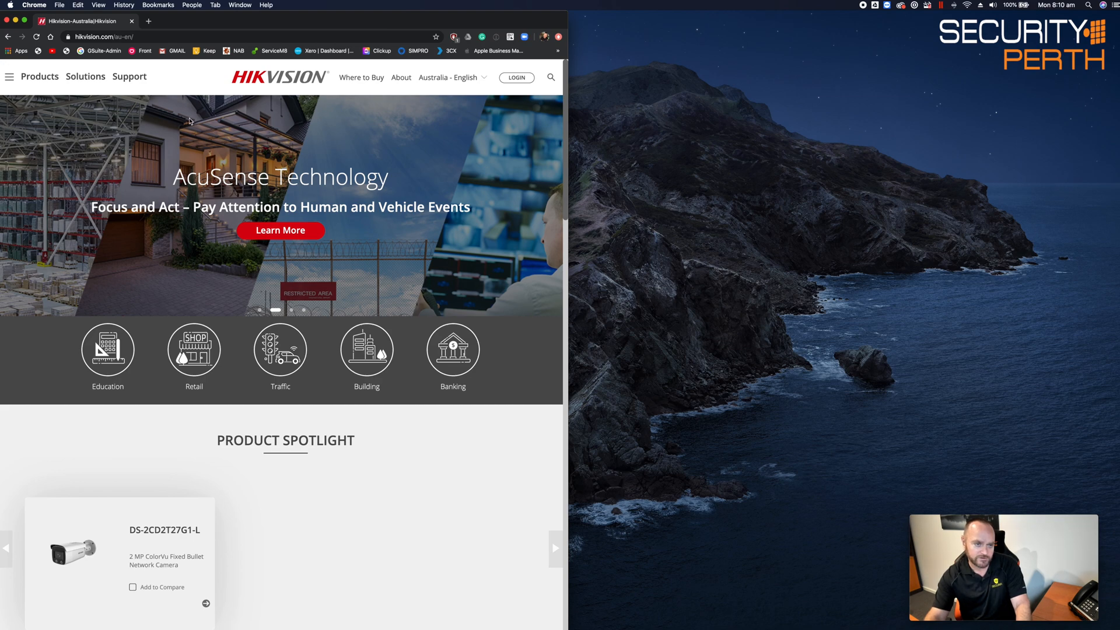
pyautogui.moveTo(85, 77)
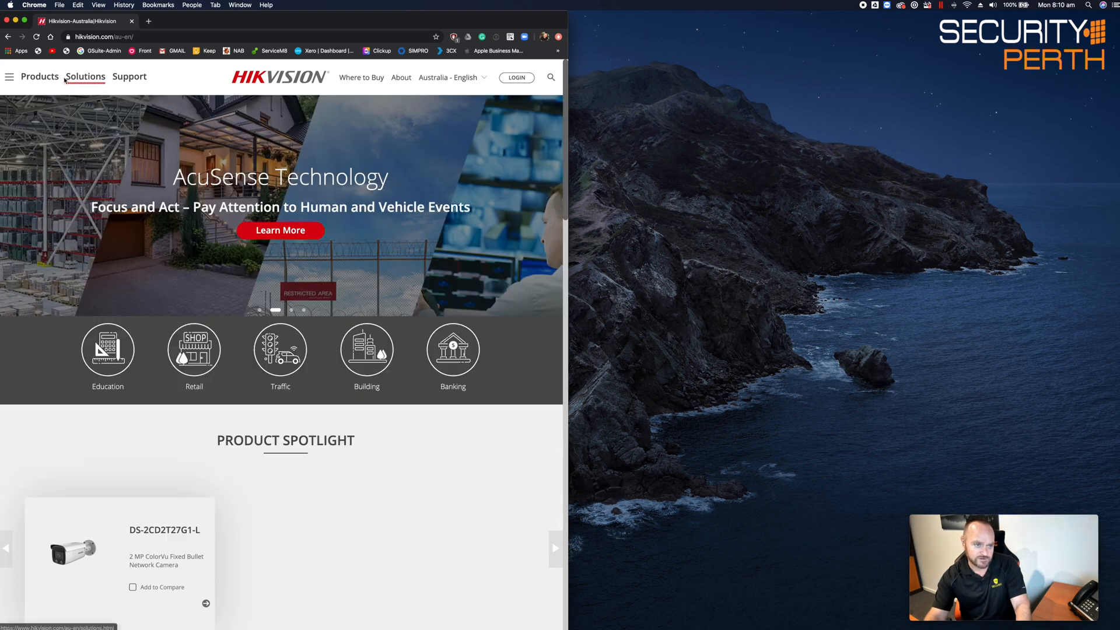
# Step: From Support > Download, search the Hikvision site for 'sadp' to list the SADP tool
pyautogui.click(129, 77)
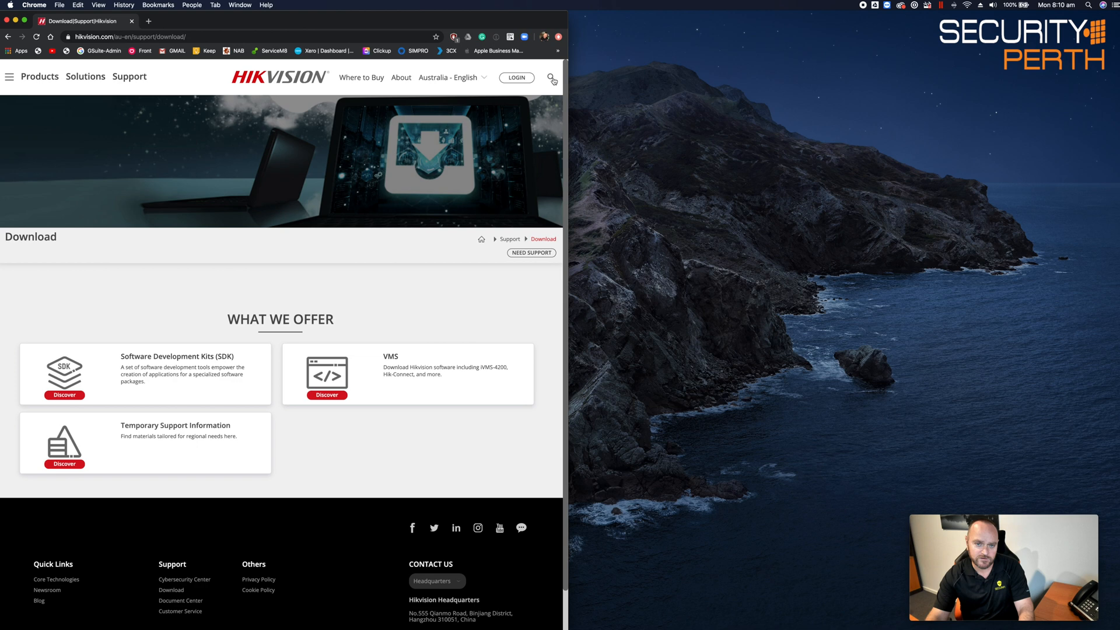
pyautogui.click(552, 78)
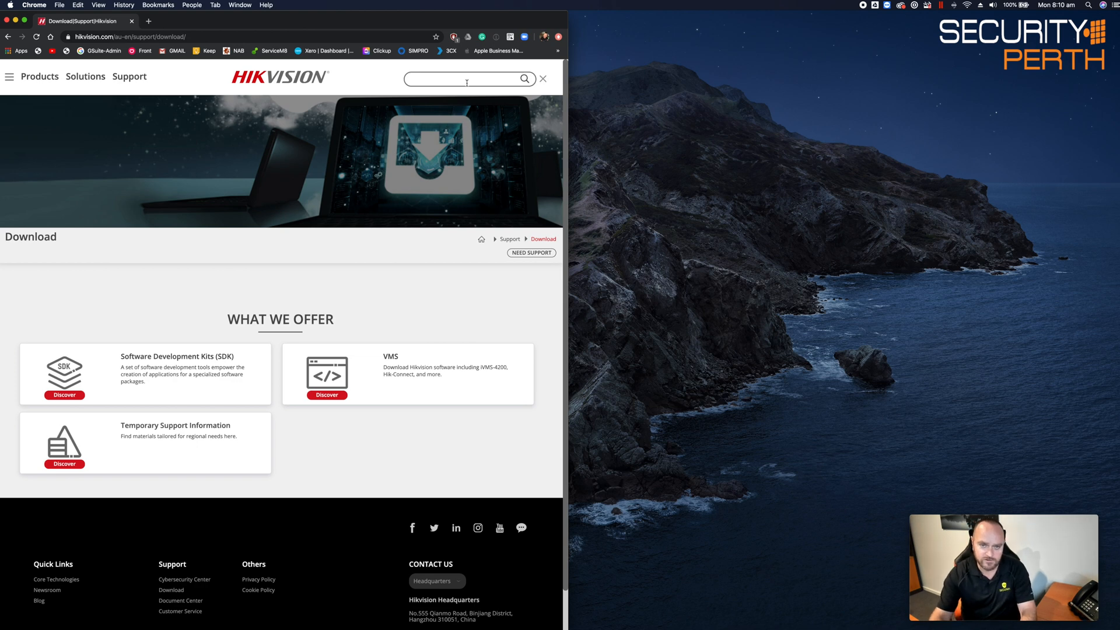
pyautogui.write('sadp')
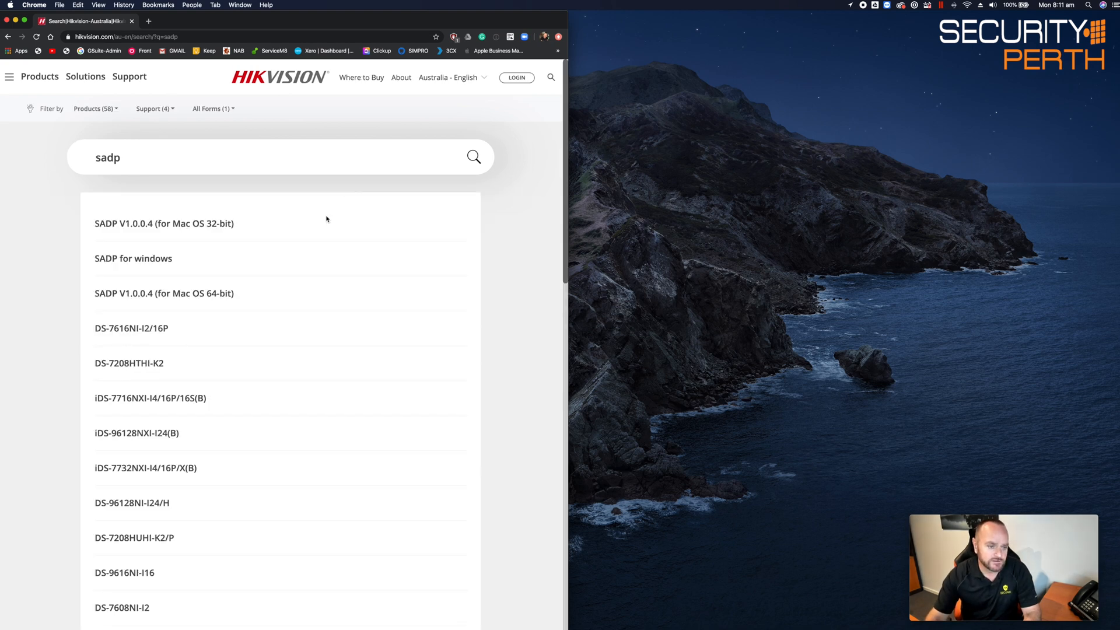
pyautogui.moveTo(352, 228)
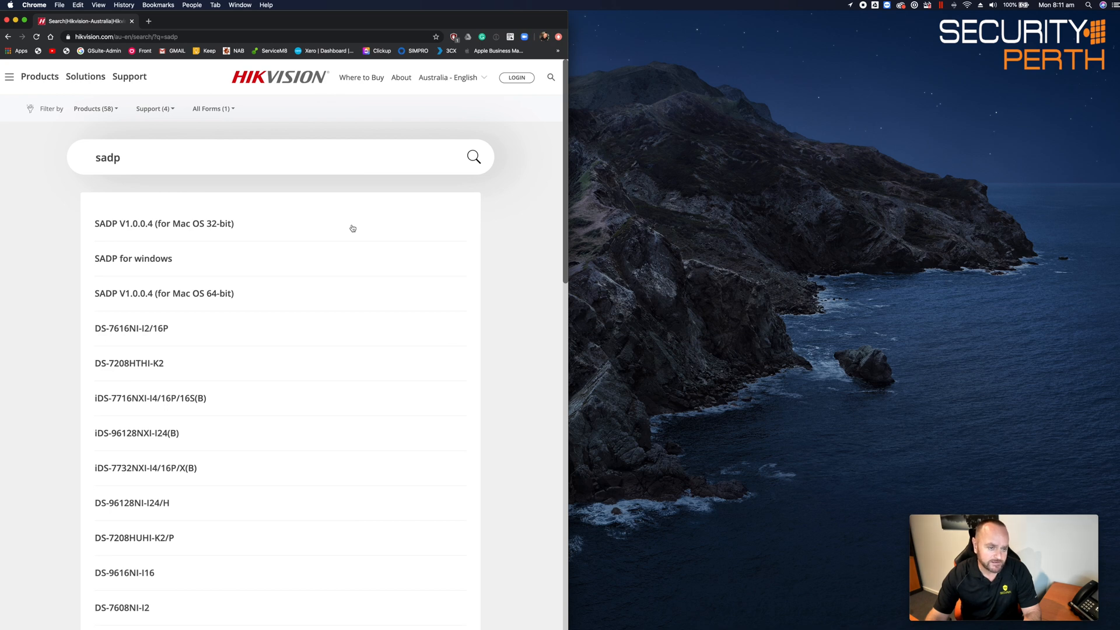
pyautogui.moveTo(209, 261)
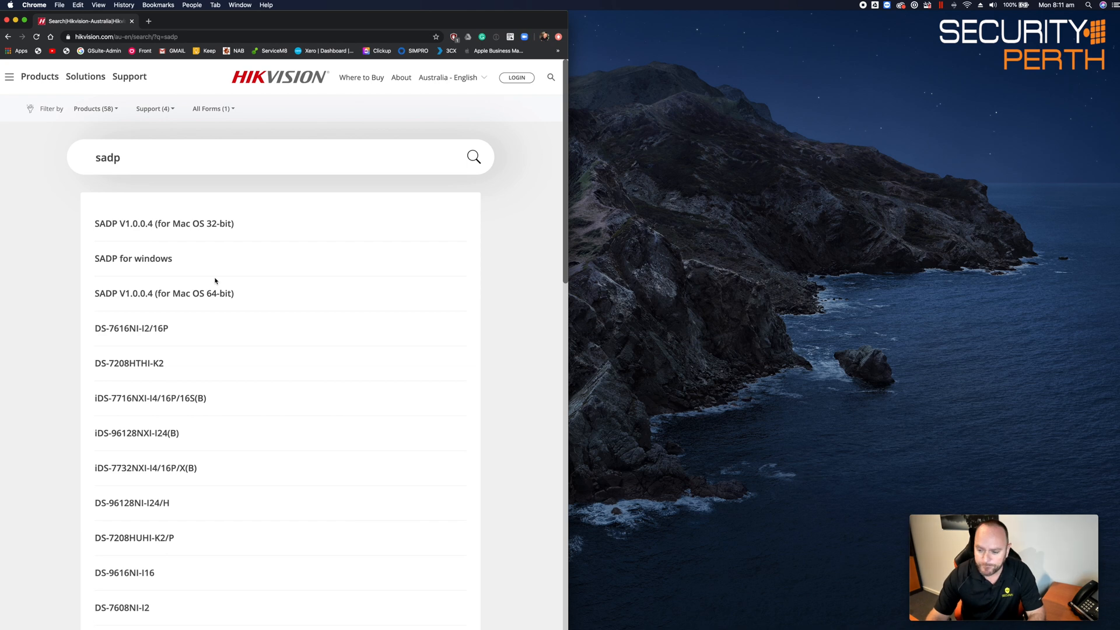
pyautogui.moveTo(243, 278)
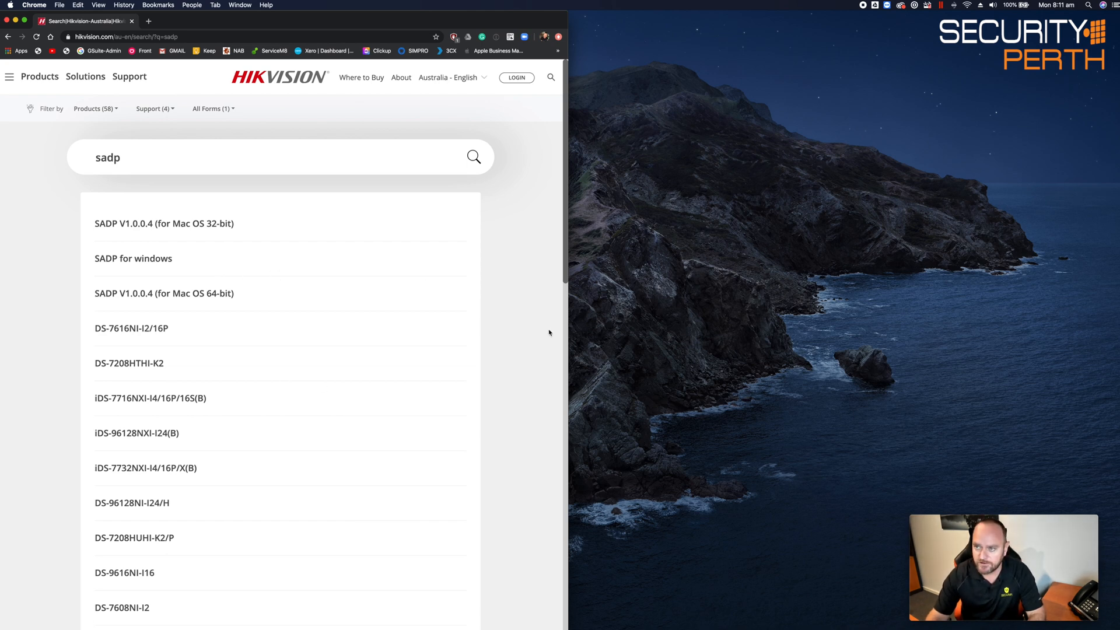
pyautogui.moveTo(1070, 57)
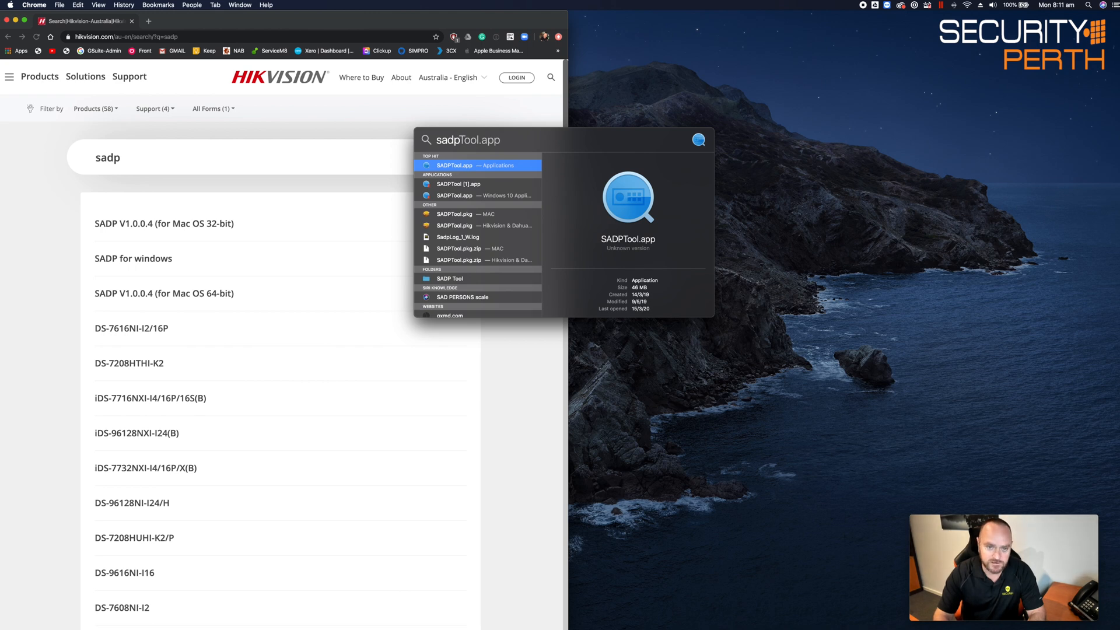
# Step: Launch SADPTool.app from Spotlight and tick then untick the recorder at 192.168.1.100
pyautogui.click(476, 164)
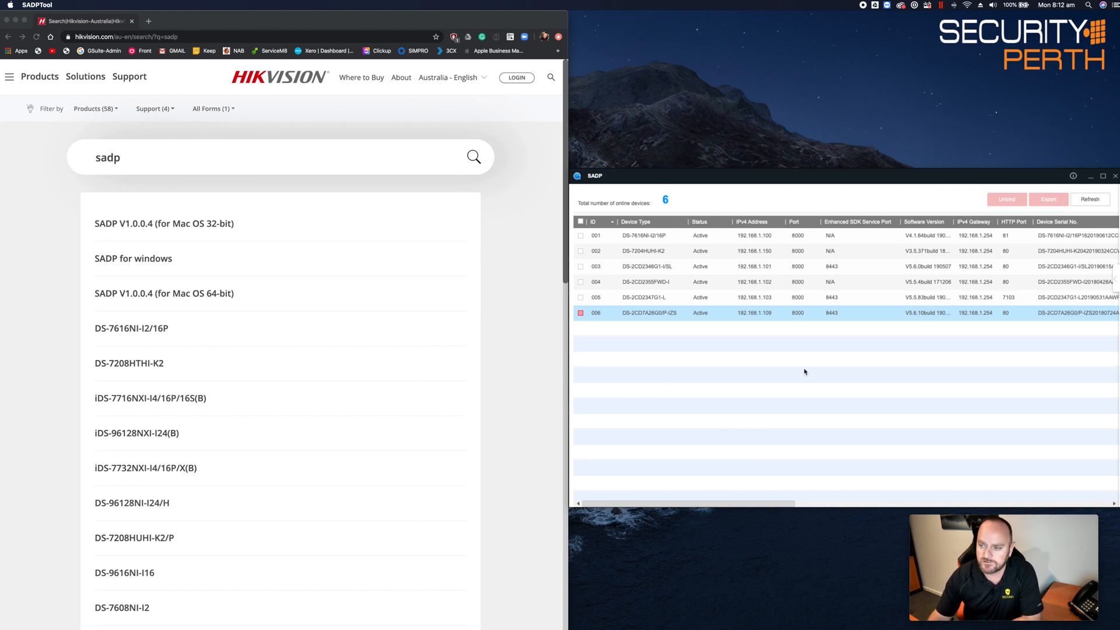
pyautogui.click(664, 235)
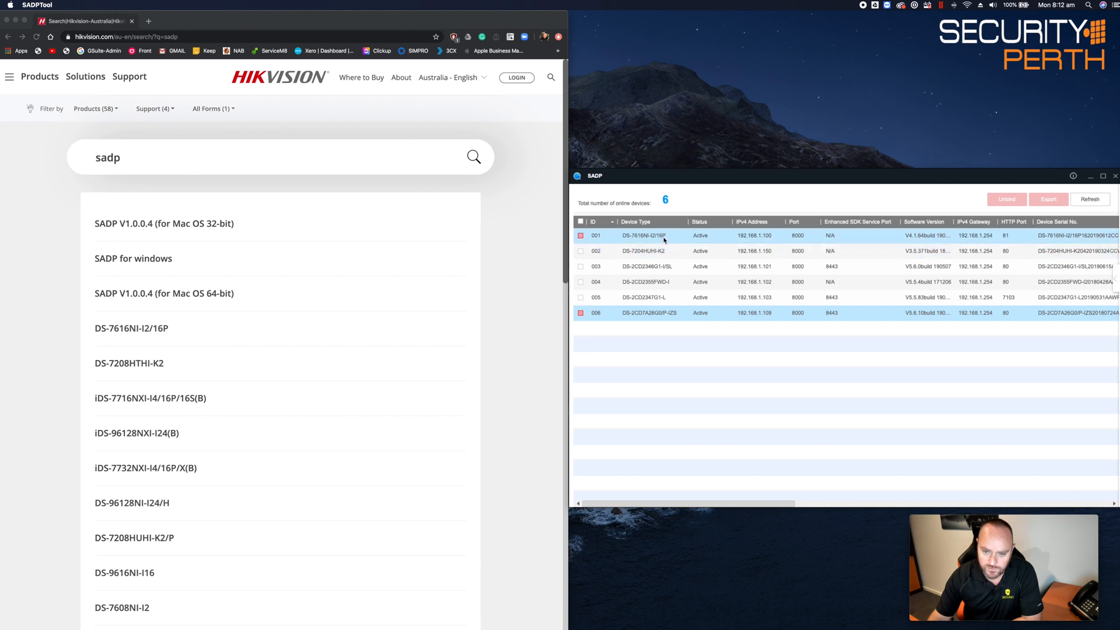
pyautogui.click(581, 297)
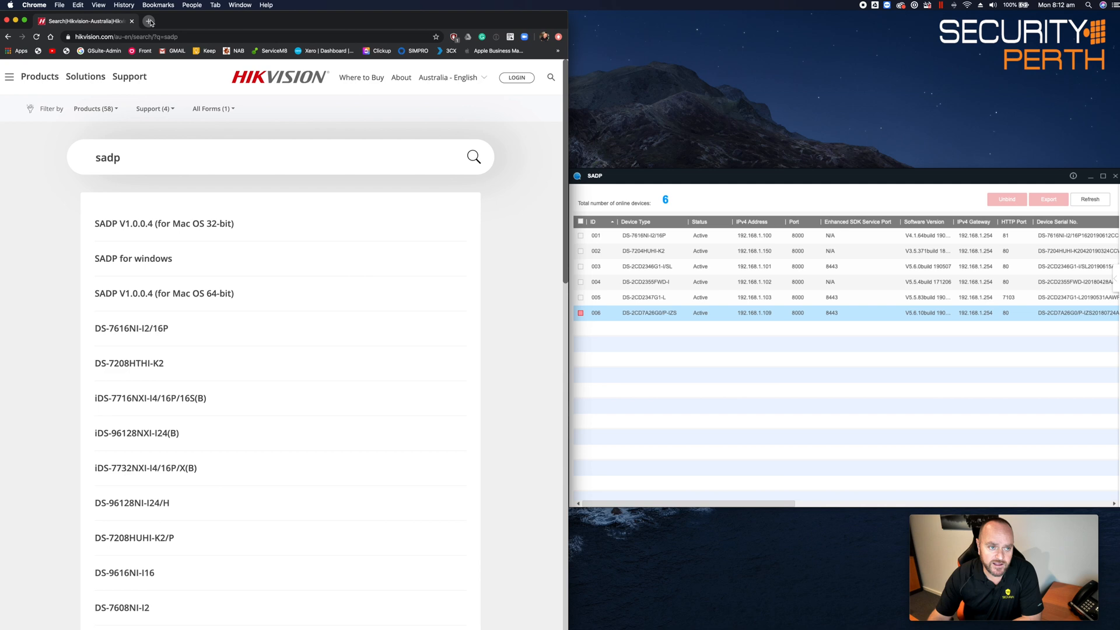
# Step: Open the camera's web login page at 192.168.1.100:81 in a new Chrome tab
pyautogui.click(145, 21)
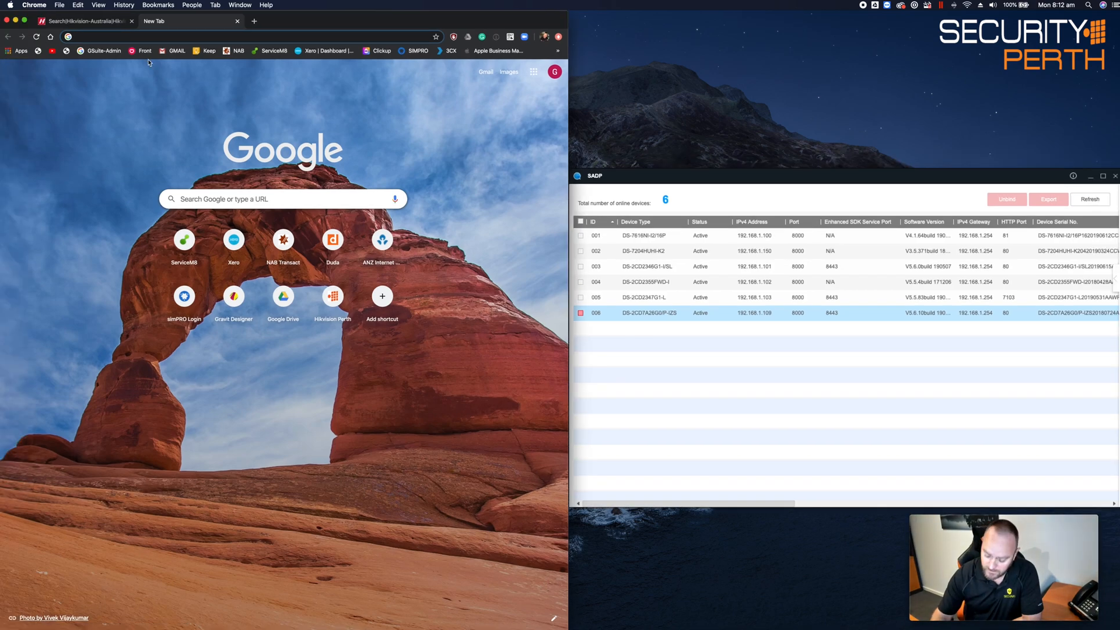
pyautogui.write('192.168.1.100:81')
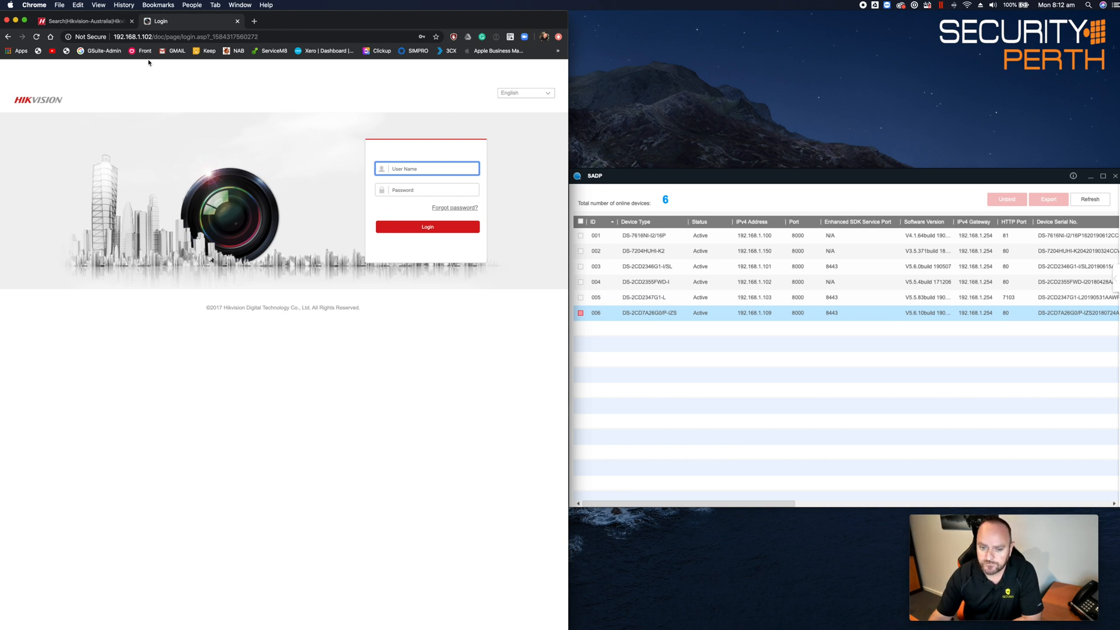
pyautogui.moveTo(591, 306)
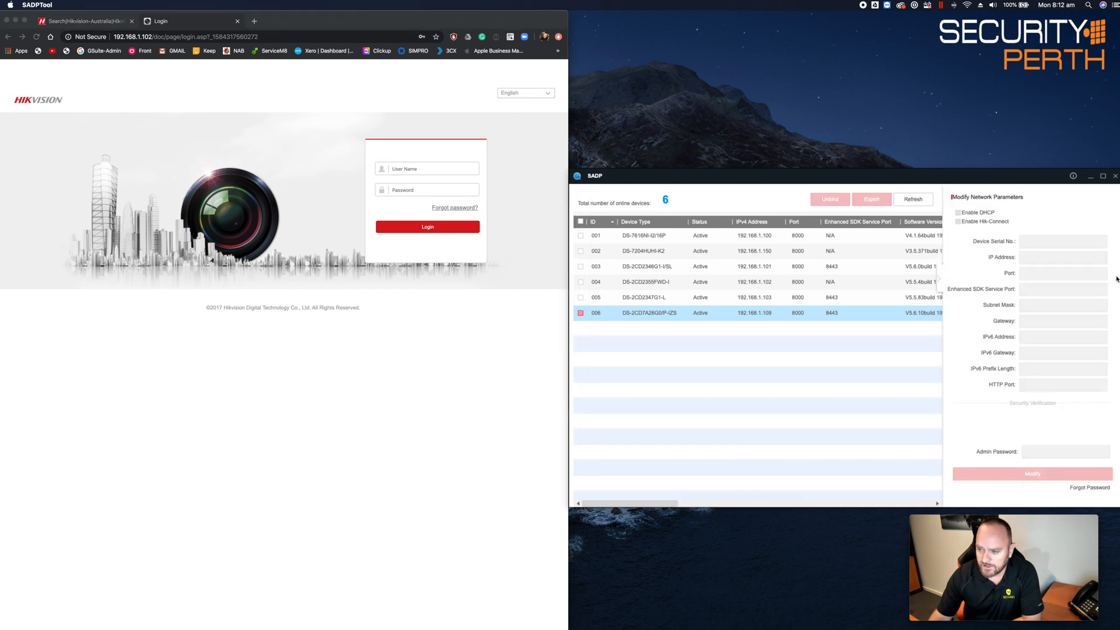
# Step: Select the camera at 192.168.1.102 and check its network parameters and HTTP port
pyautogui.click(643, 281)
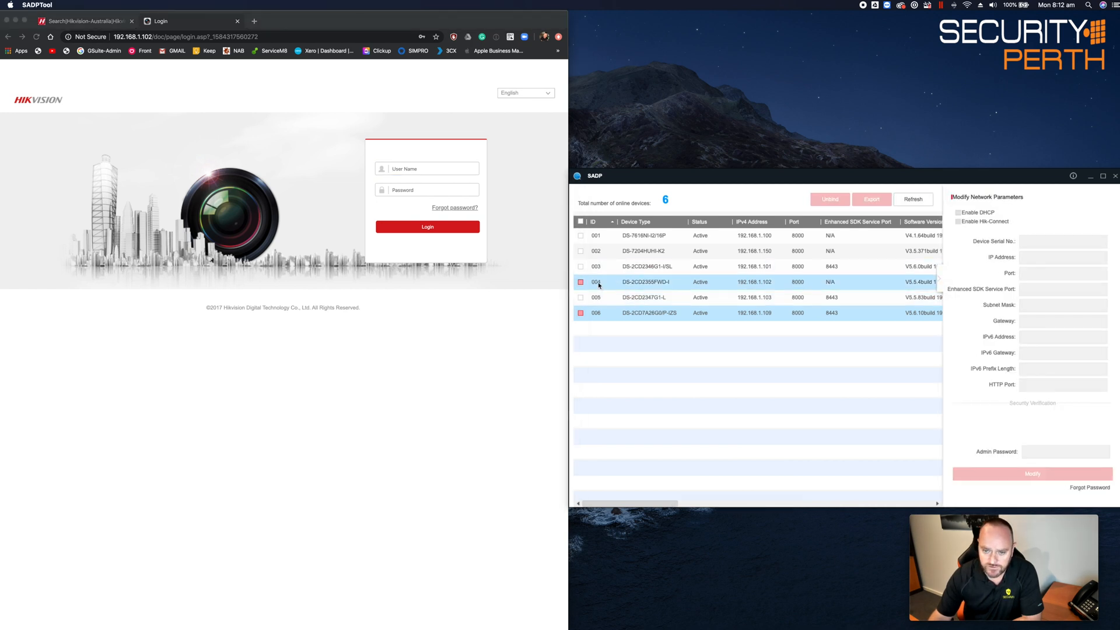
pyautogui.click(580, 281)
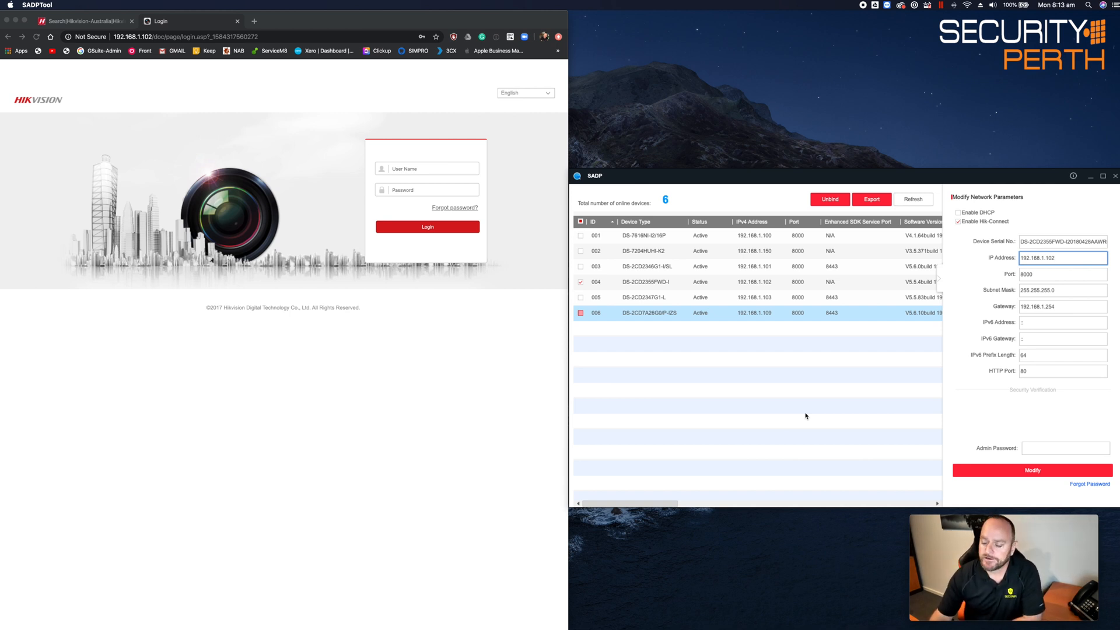
pyautogui.click(1065, 448)
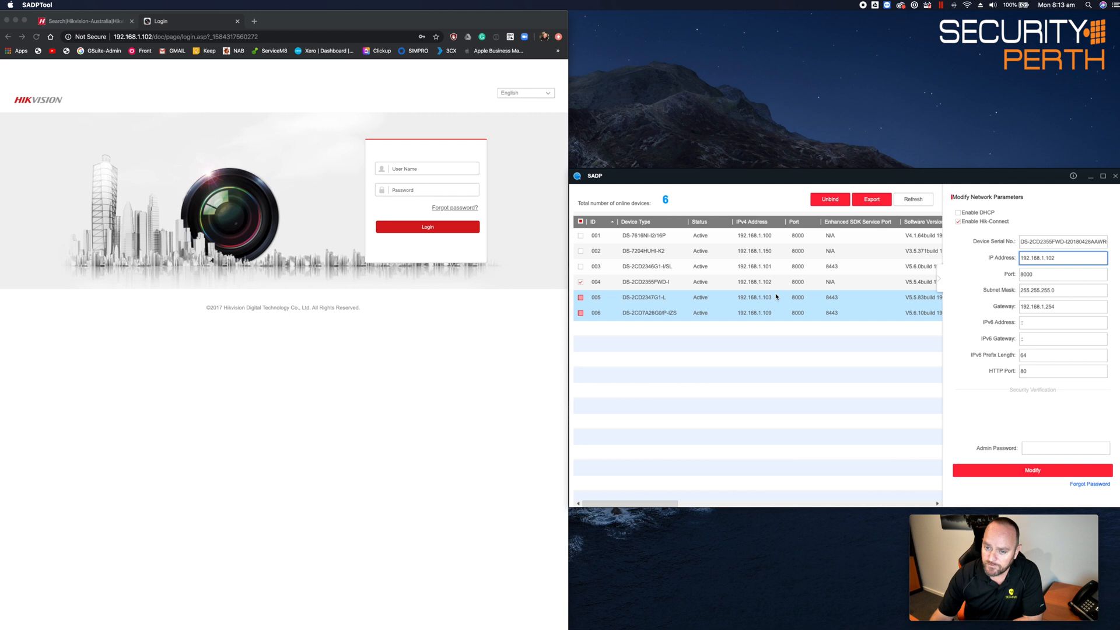
pyautogui.click(646, 281)
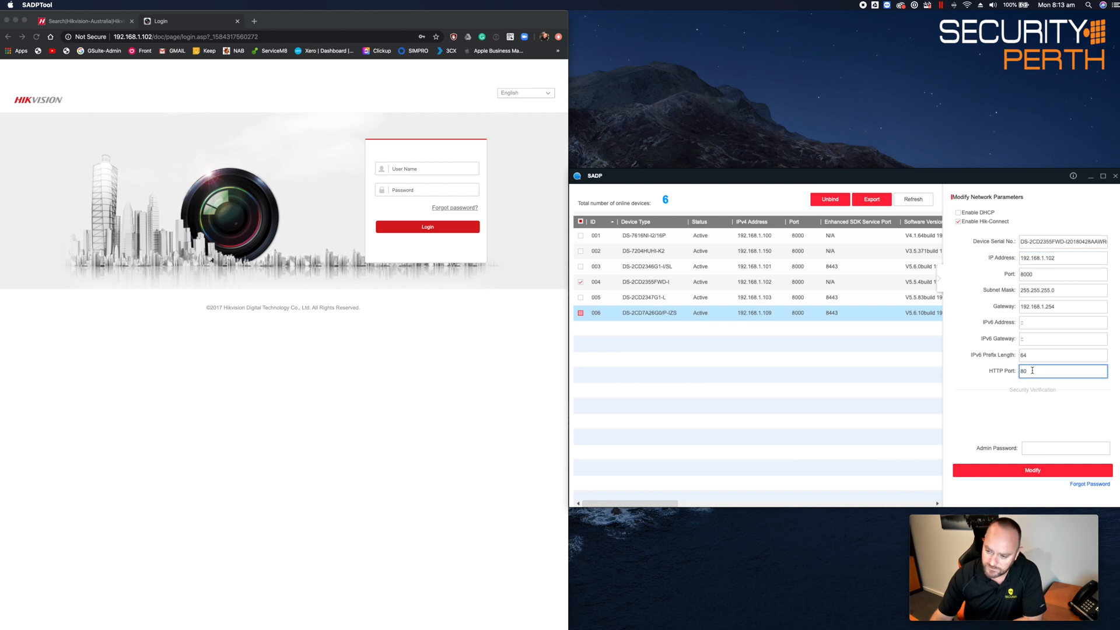
pyautogui.click(1065, 448)
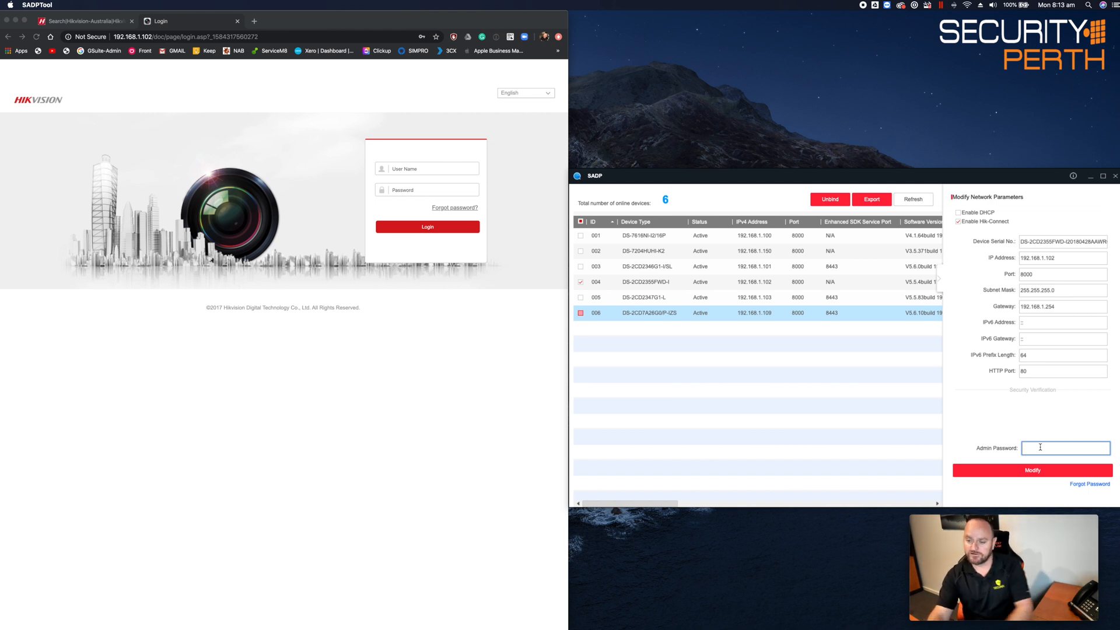
pyautogui.click(1063, 371)
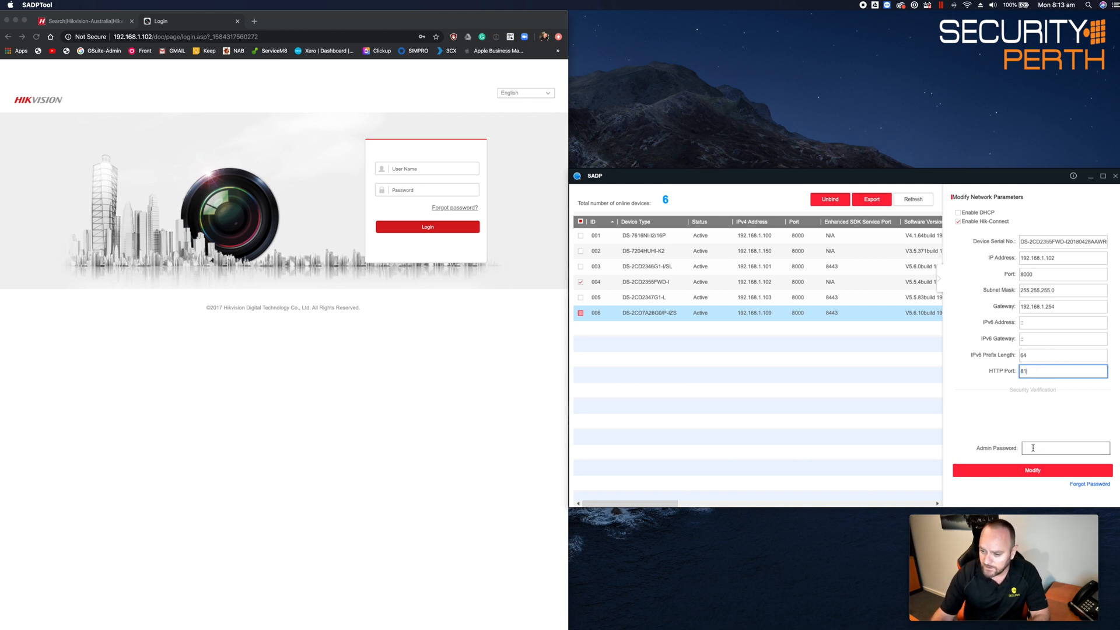
pyautogui.click(1064, 448)
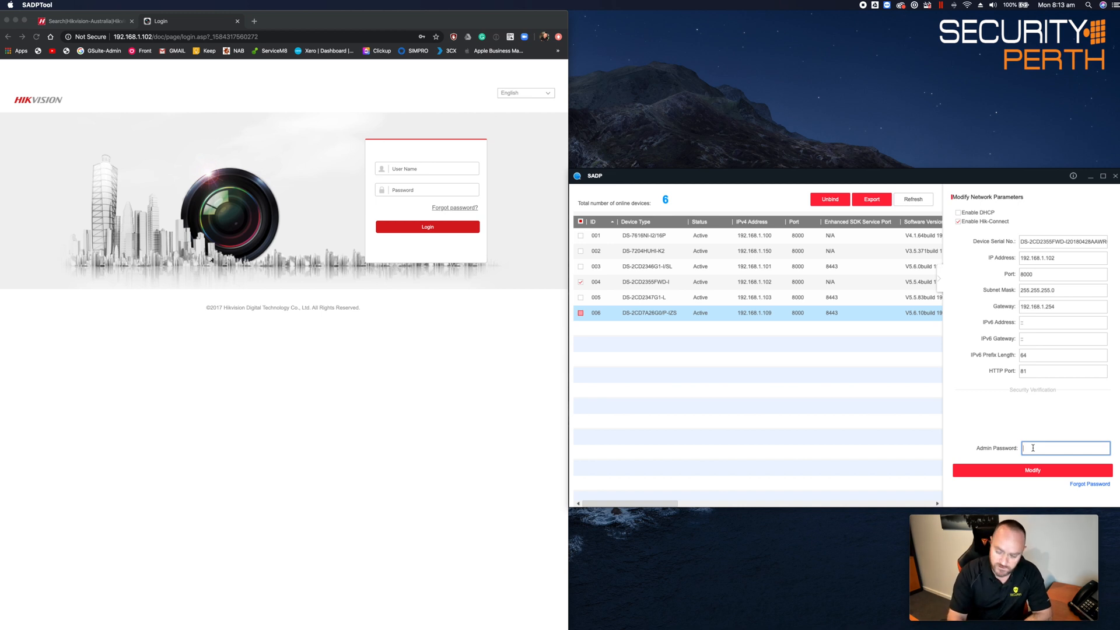
pyautogui.write('password')
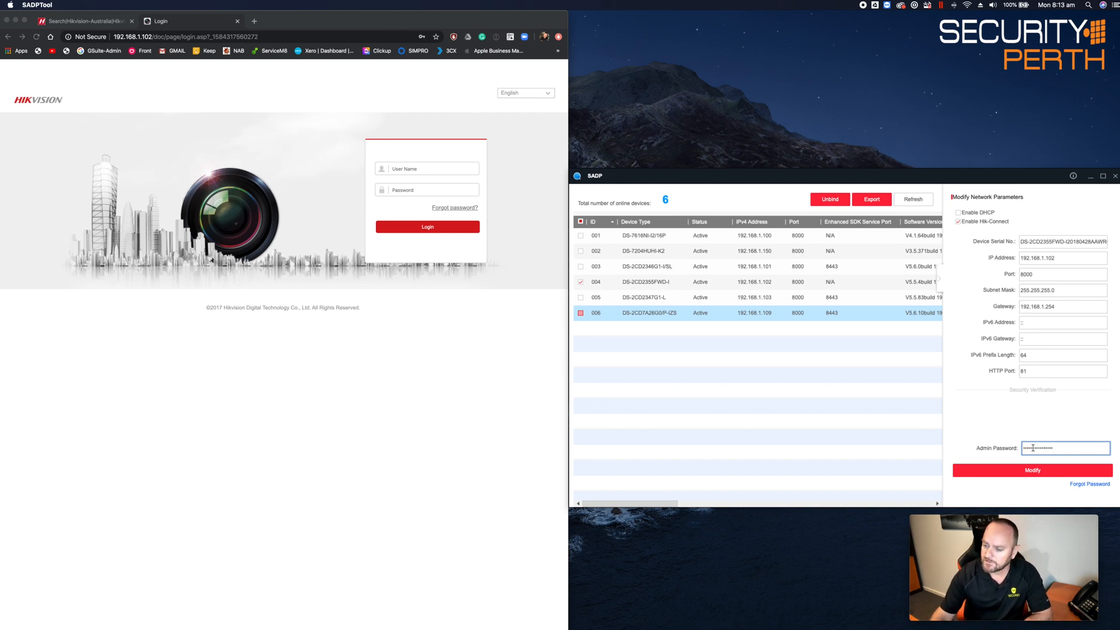
pyautogui.click(1031, 470)
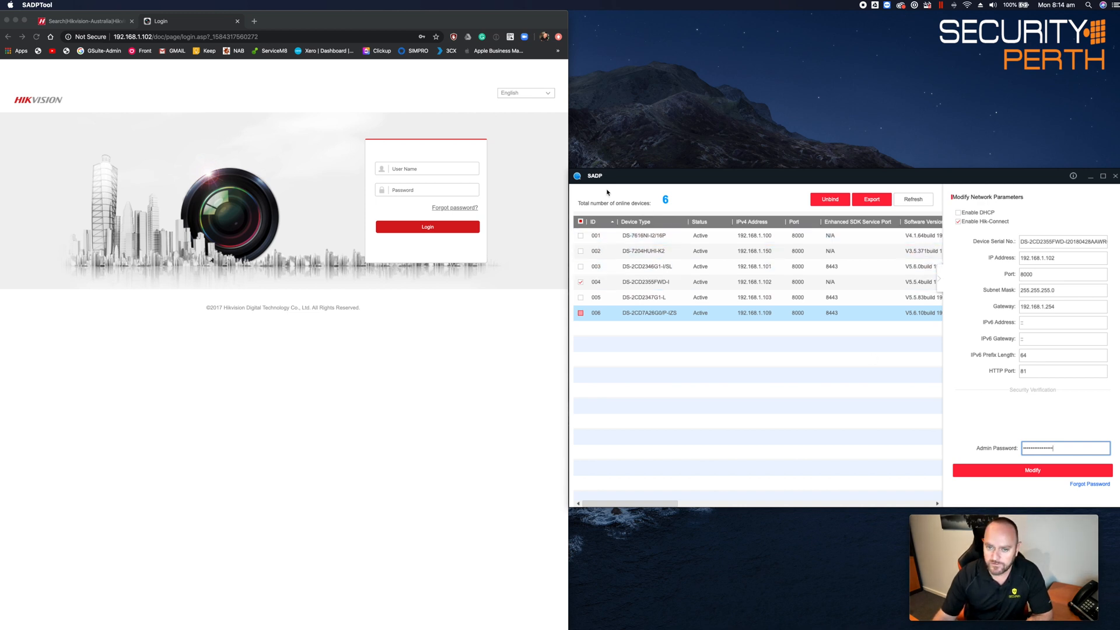
pyautogui.moveTo(1071, 514)
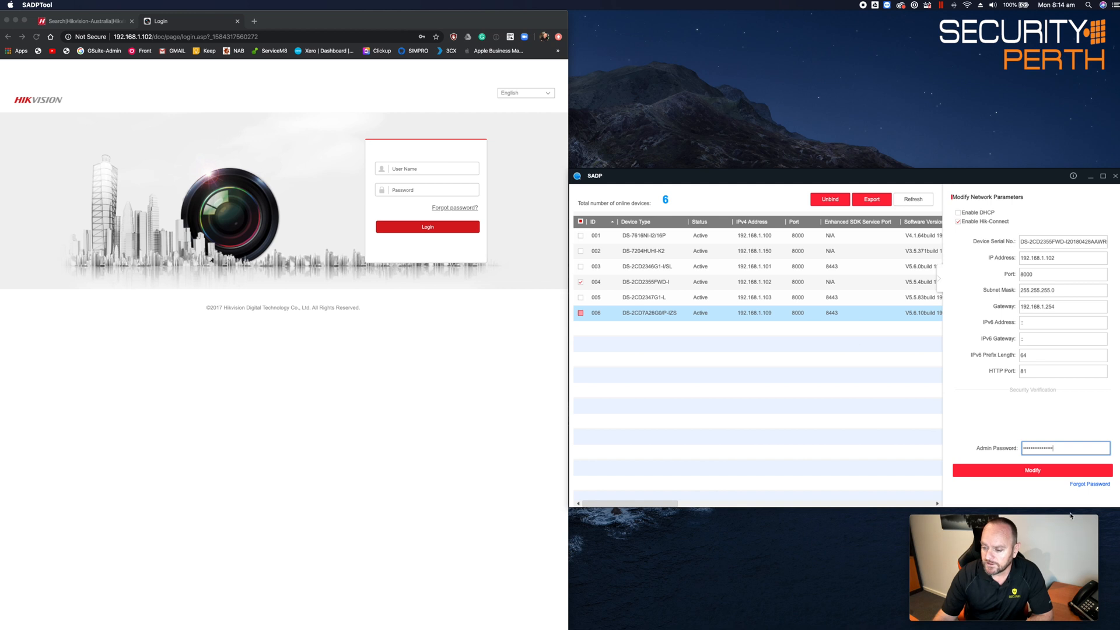
# Step: Open Forgot Password for the camera and choose the Import File key mode
pyautogui.click(1089, 483)
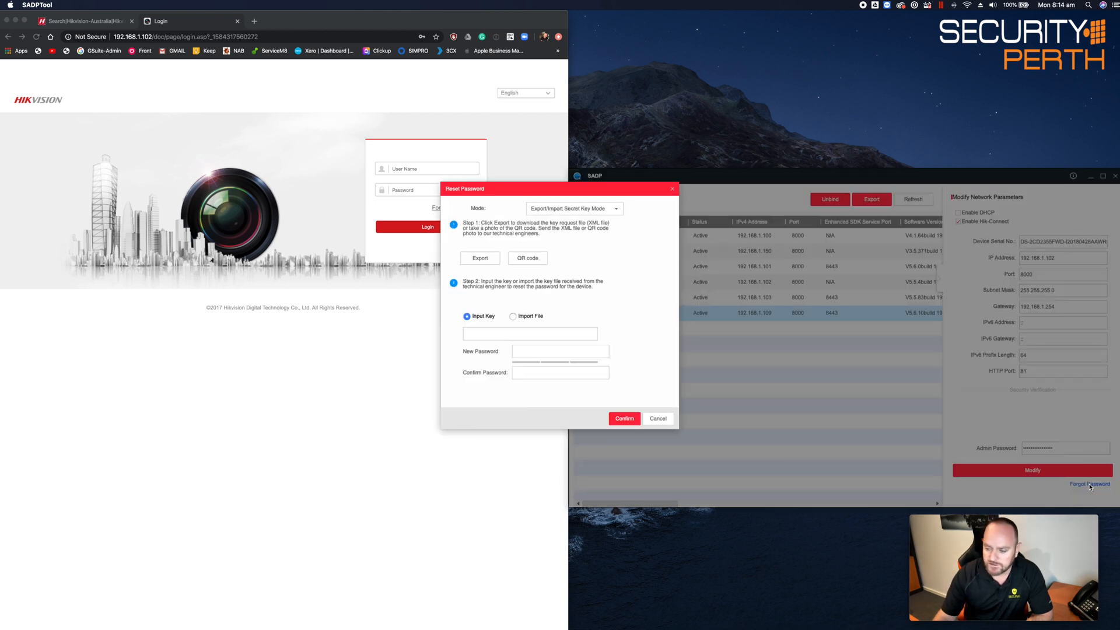
pyautogui.moveTo(613, 287)
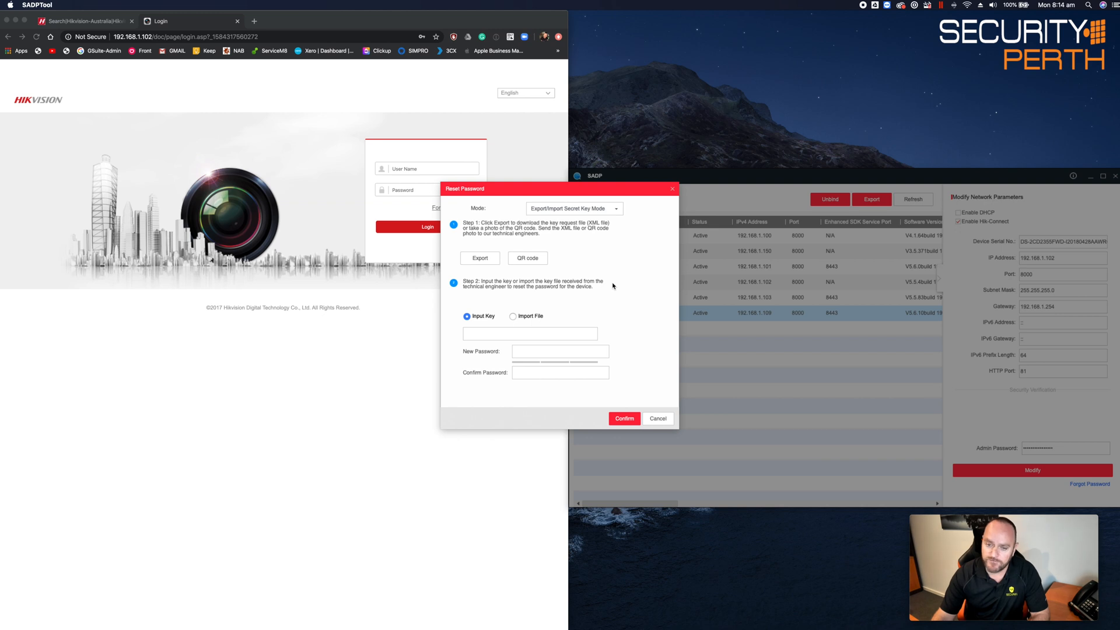
pyautogui.click(513, 316)
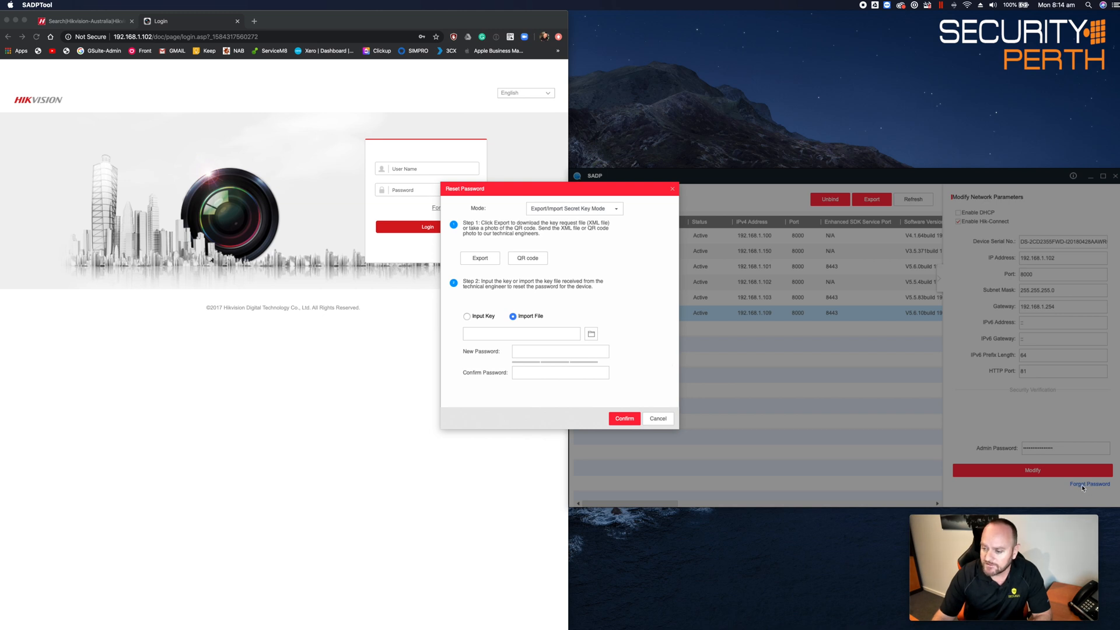
pyautogui.moveTo(612, 333)
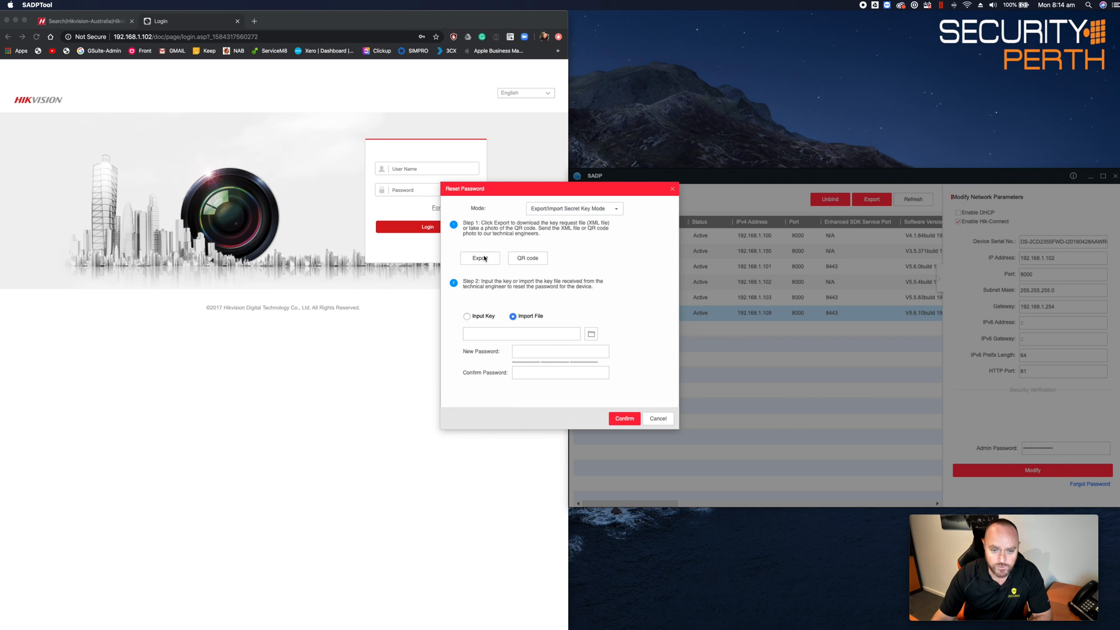
# Step: Export the camera's key request XML file into the Downloads folder
pyautogui.click(590, 333)
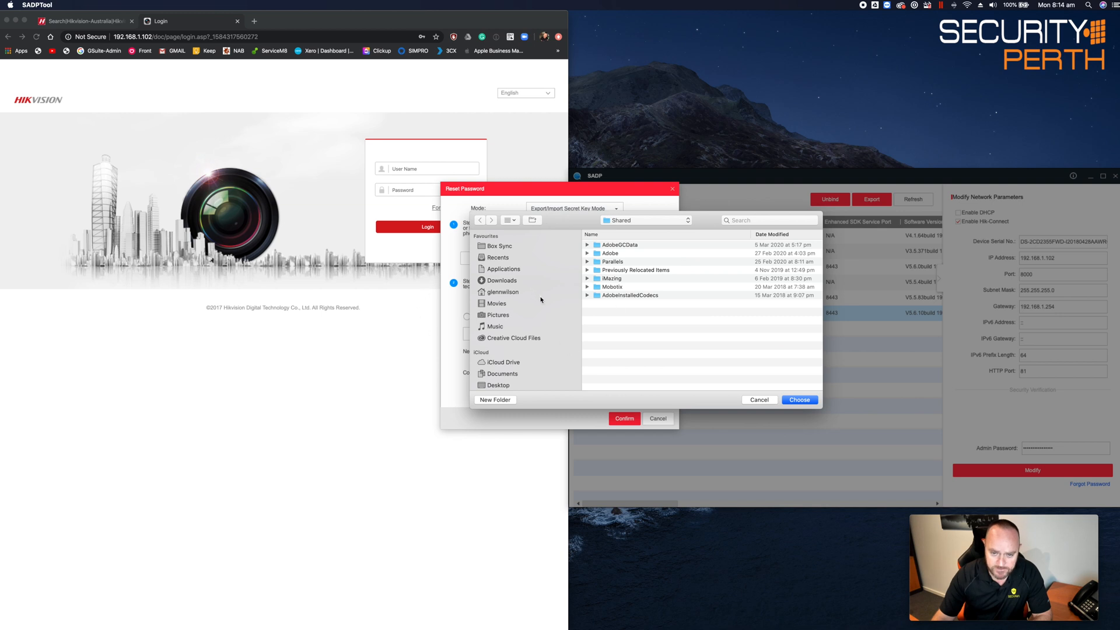
pyautogui.moveTo(558, 319)
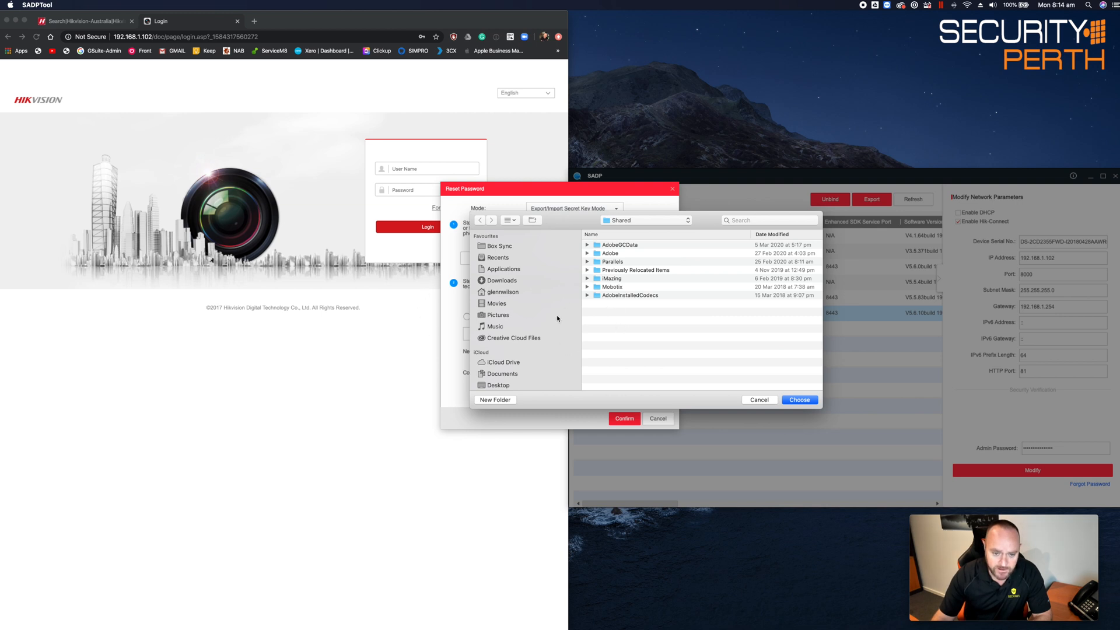
pyautogui.moveTo(531, 310)
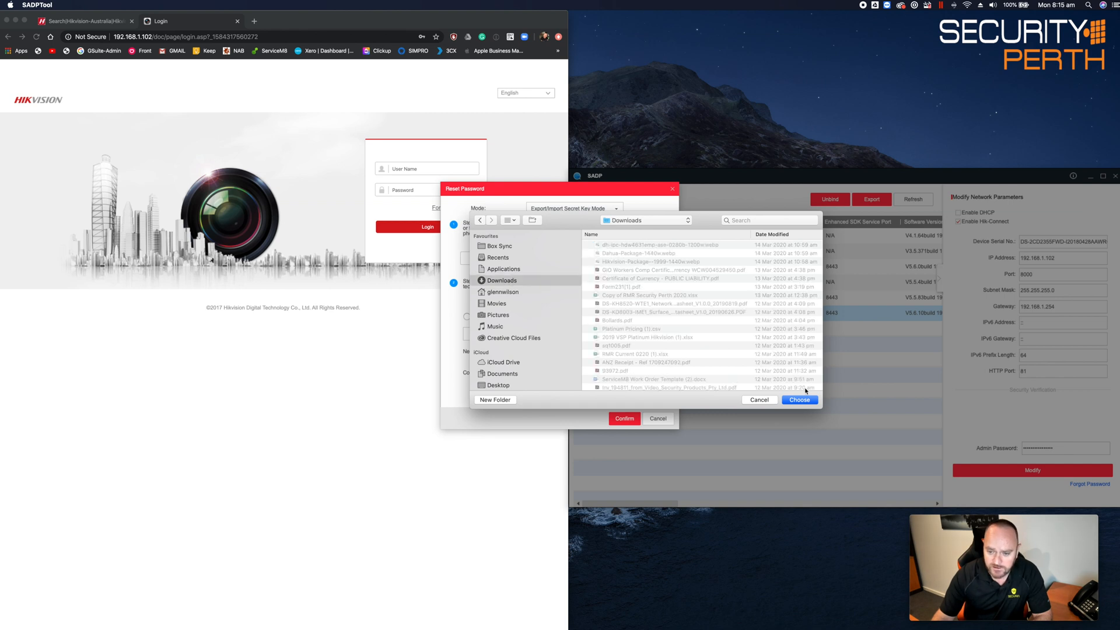
pyautogui.click(797, 400)
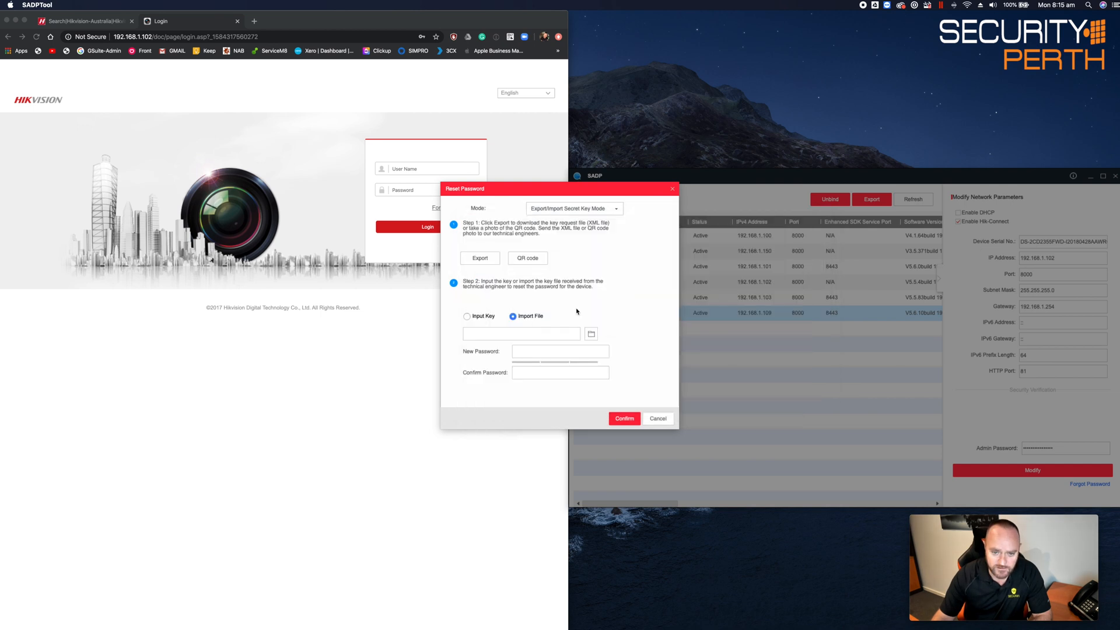
# Step: Browse the Downloads folder for a key file to import, then cancel the choice
pyautogui.click(590, 334)
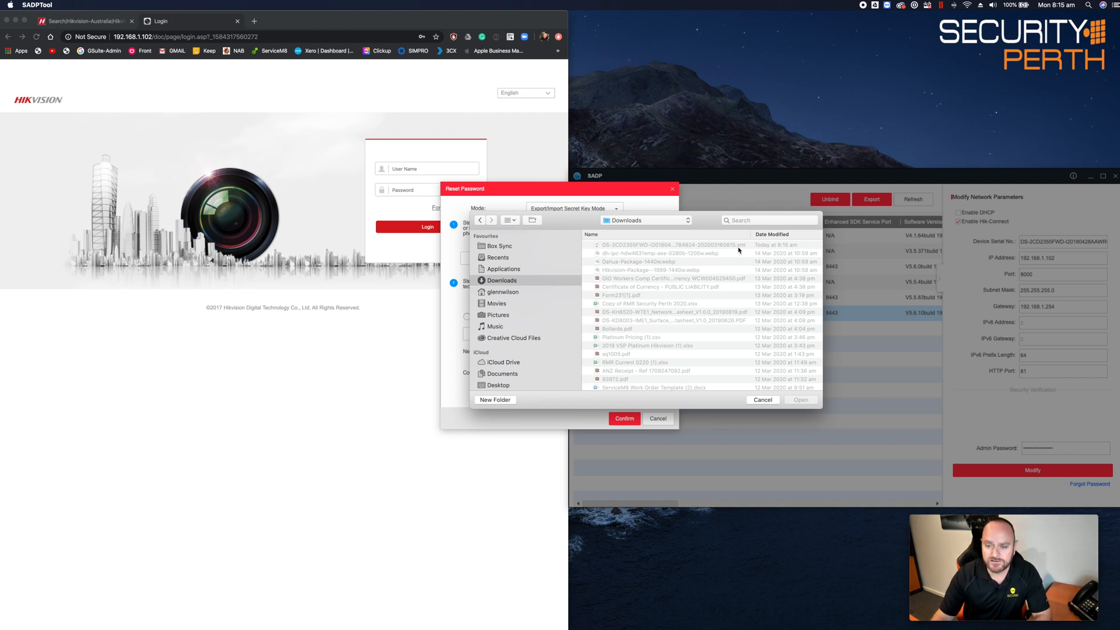
pyautogui.click(664, 243)
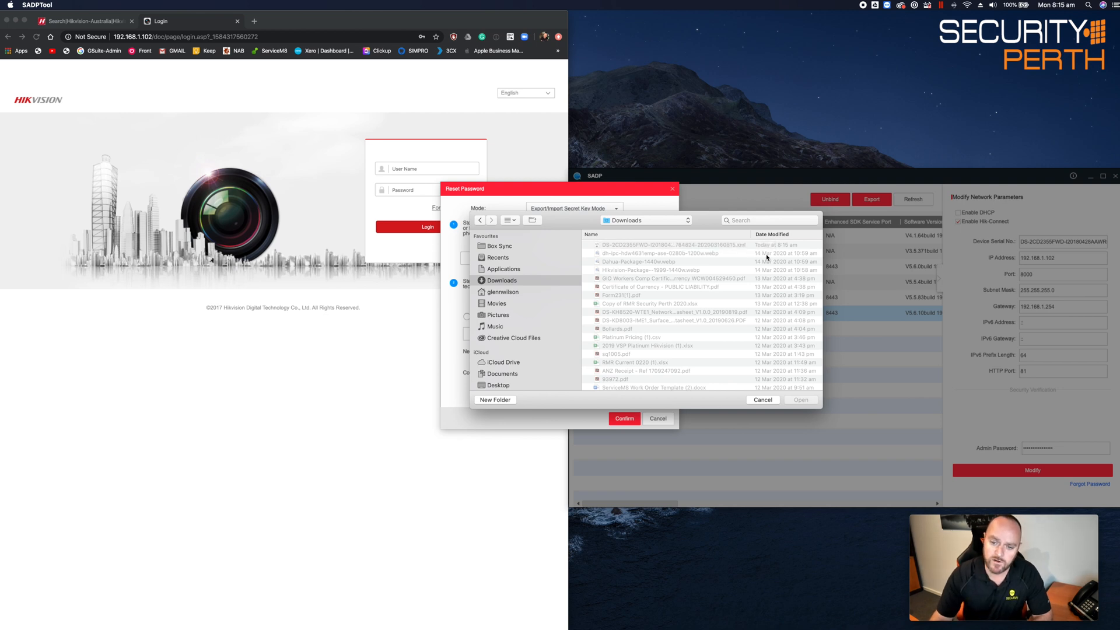
pyautogui.moveTo(700, 245)
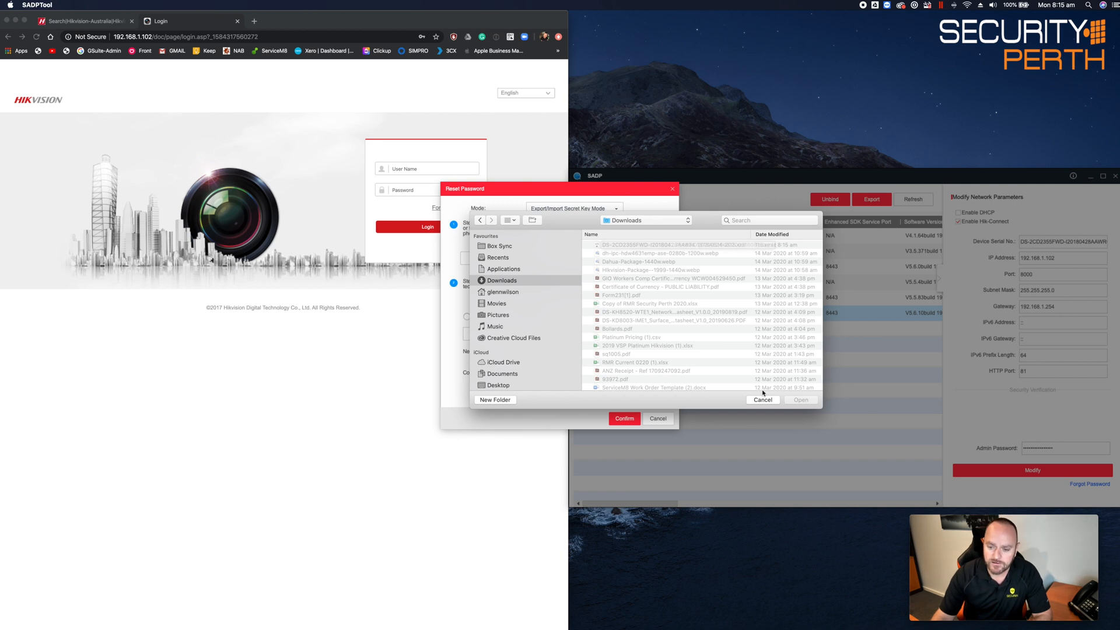
pyautogui.click(762, 399)
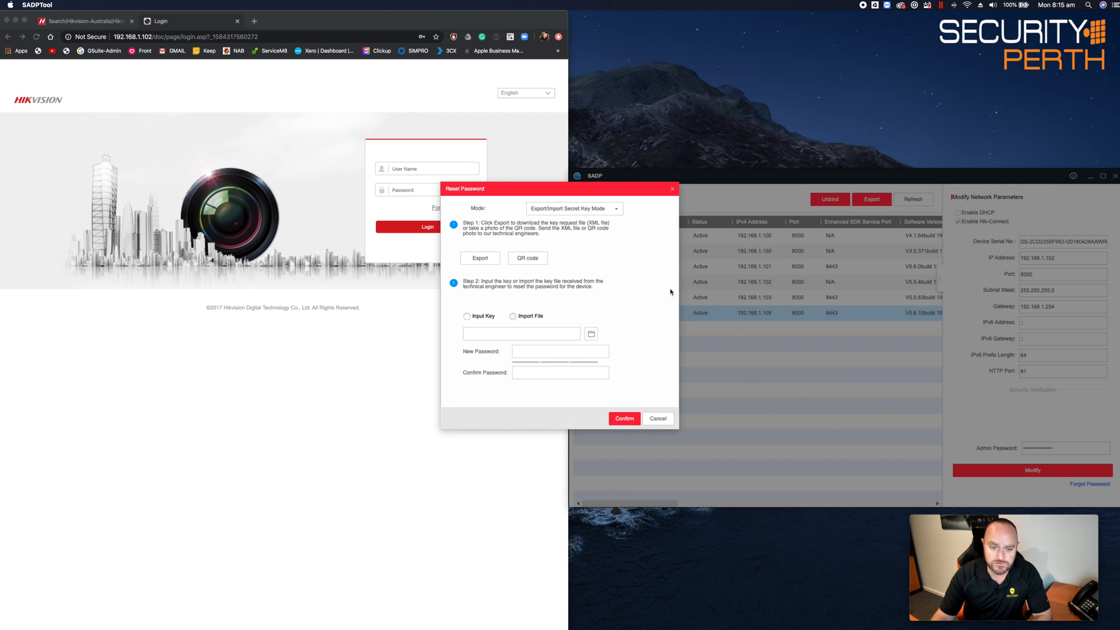
# Step: Choose Import File again and browse the Downloads folder for the key file
pyautogui.click(513, 316)
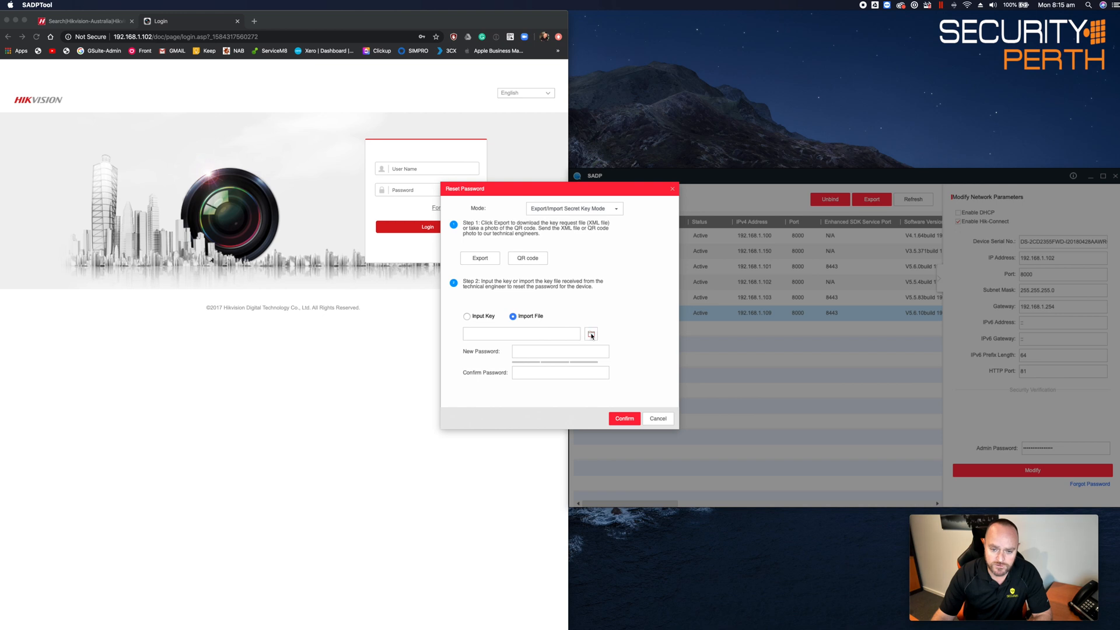
pyautogui.click(592, 334)
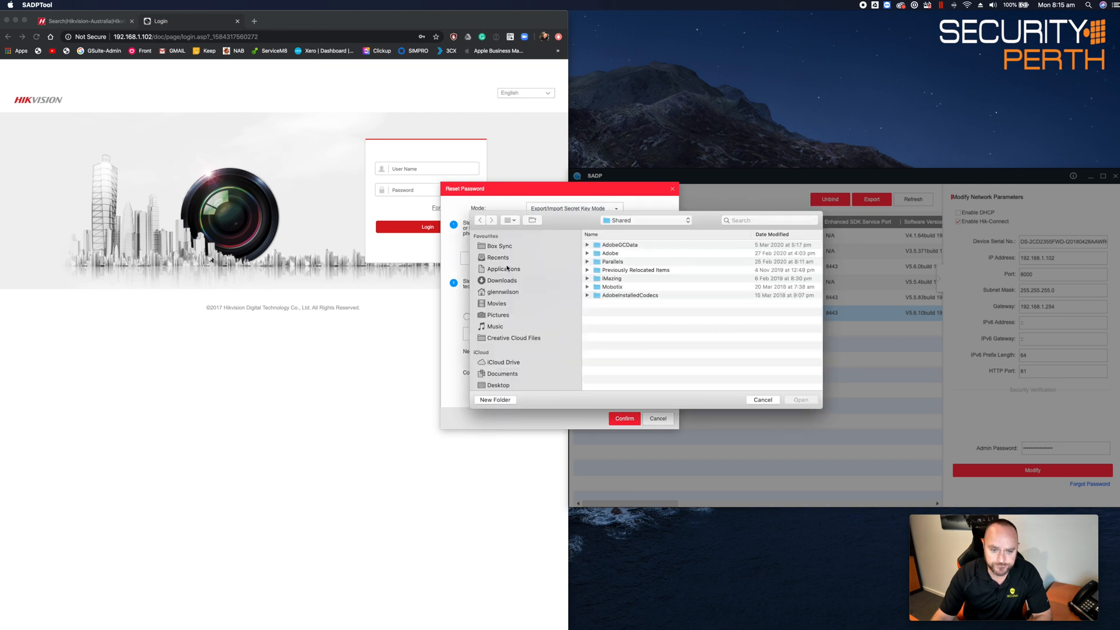
pyautogui.click(502, 280)
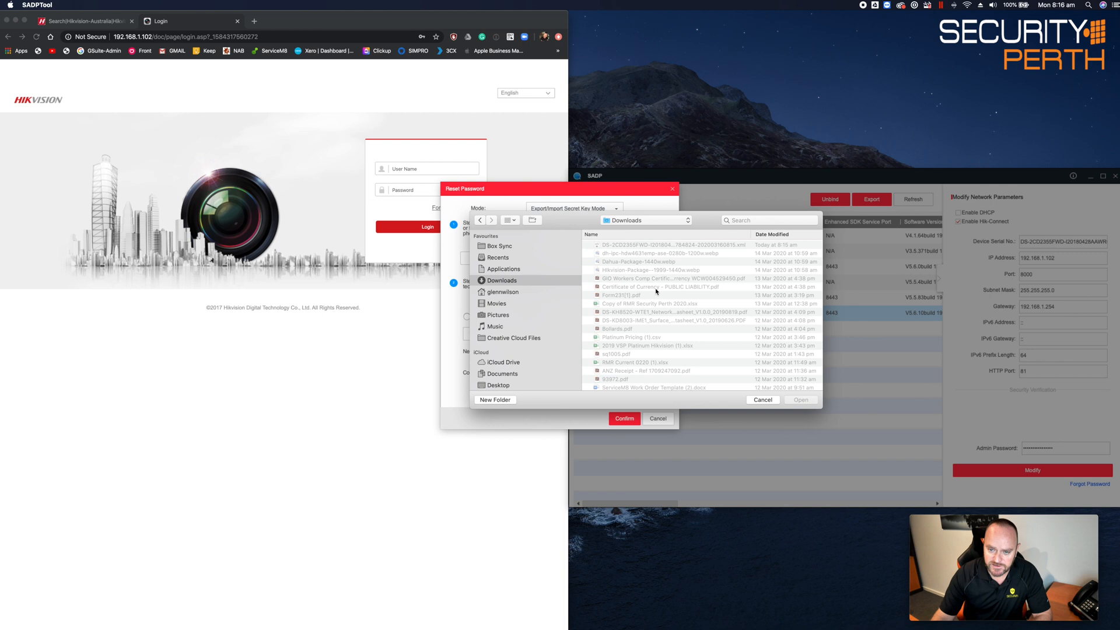
pyautogui.moveTo(703, 247)
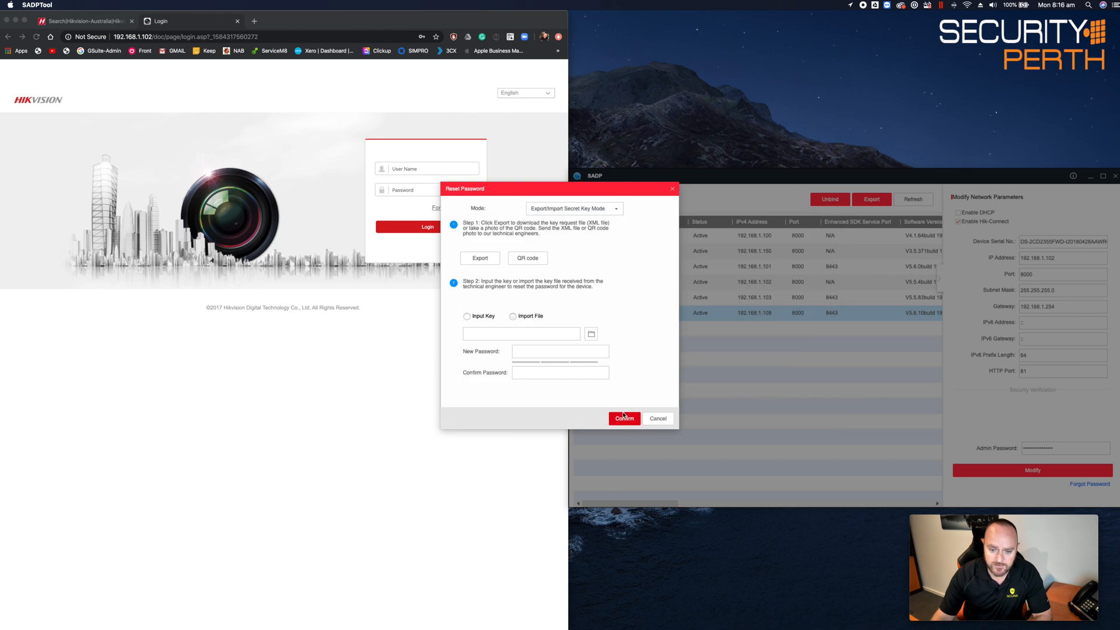
# Step: Attempt to confirm the reset, then close the Reset Password dialog
pyautogui.click(560, 351)
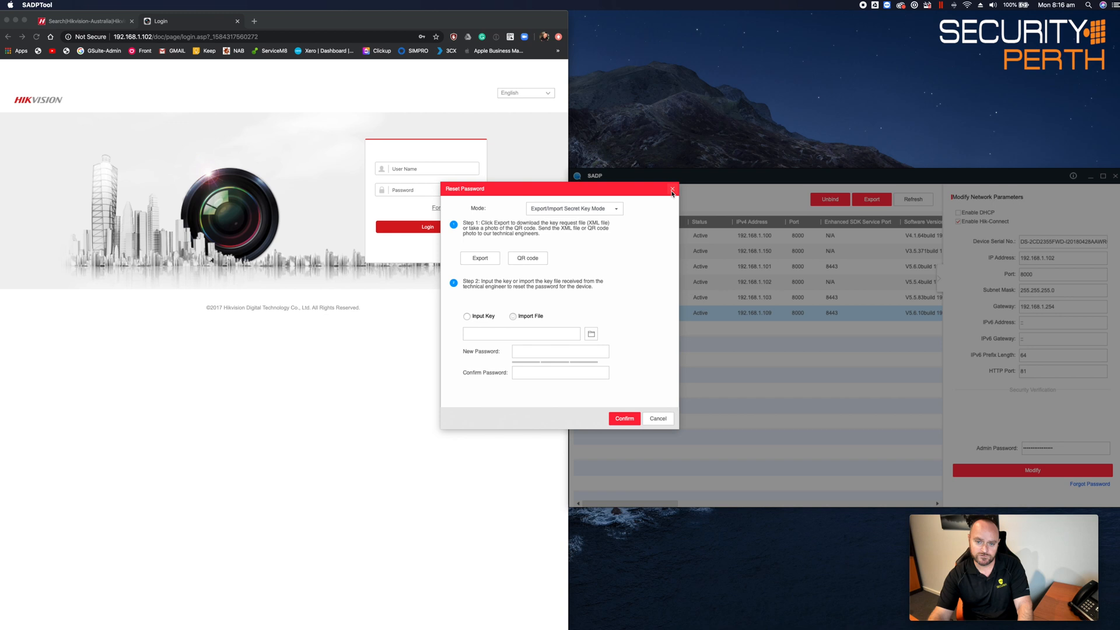
pyautogui.click(670, 189)
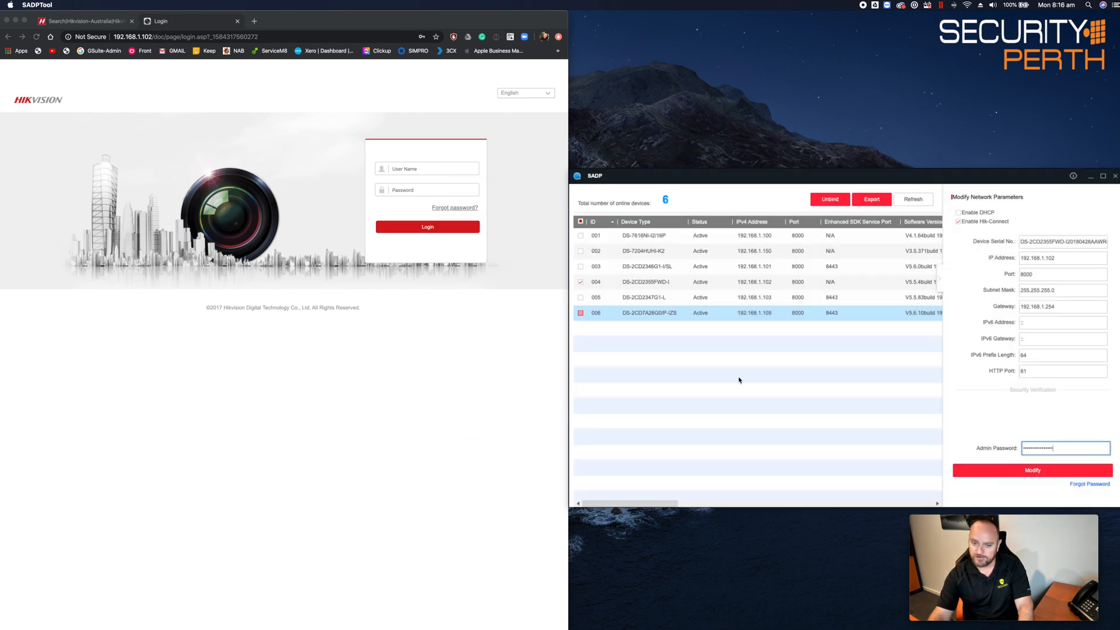